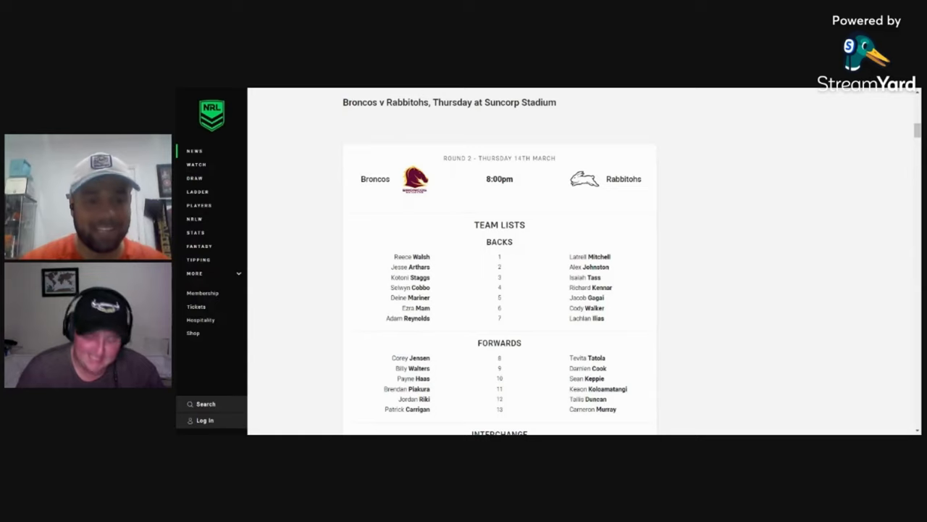
scroll("down", 3)
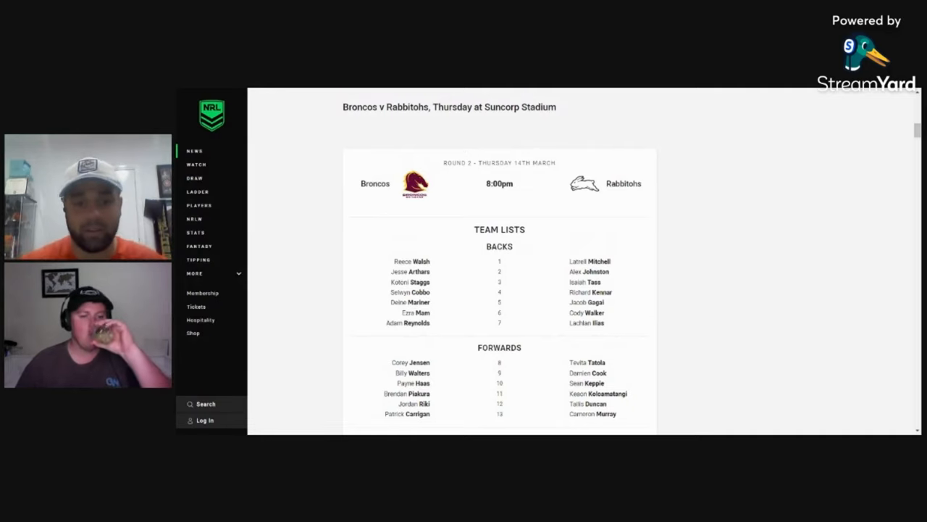
scroll("down", 3)
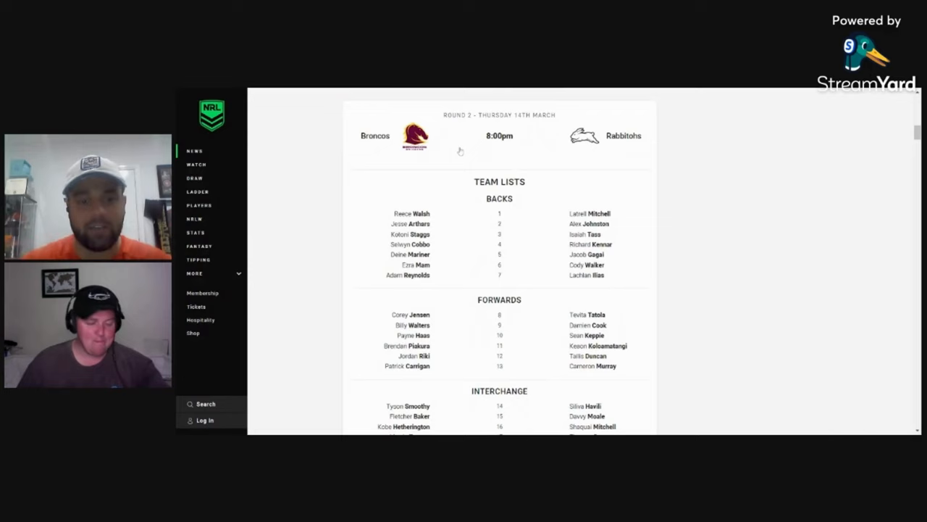
scroll("down", 3)
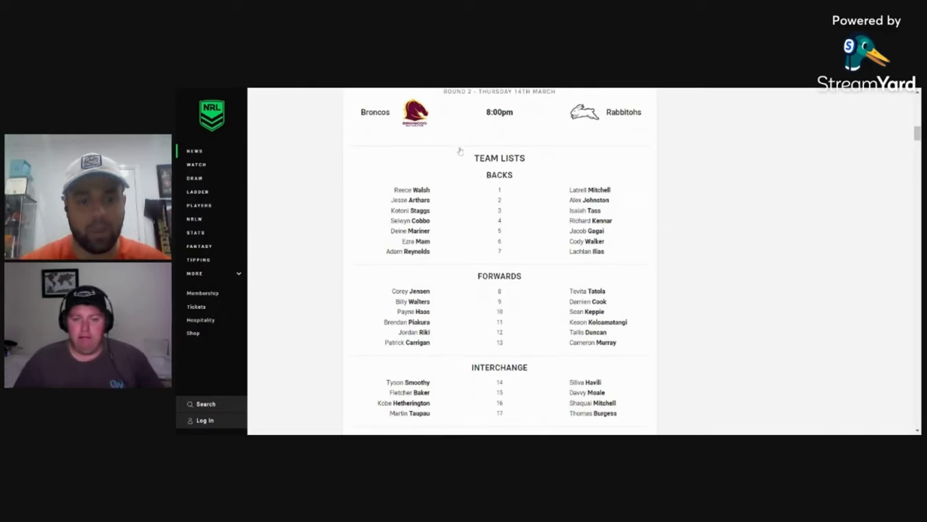
scroll("down", 3)
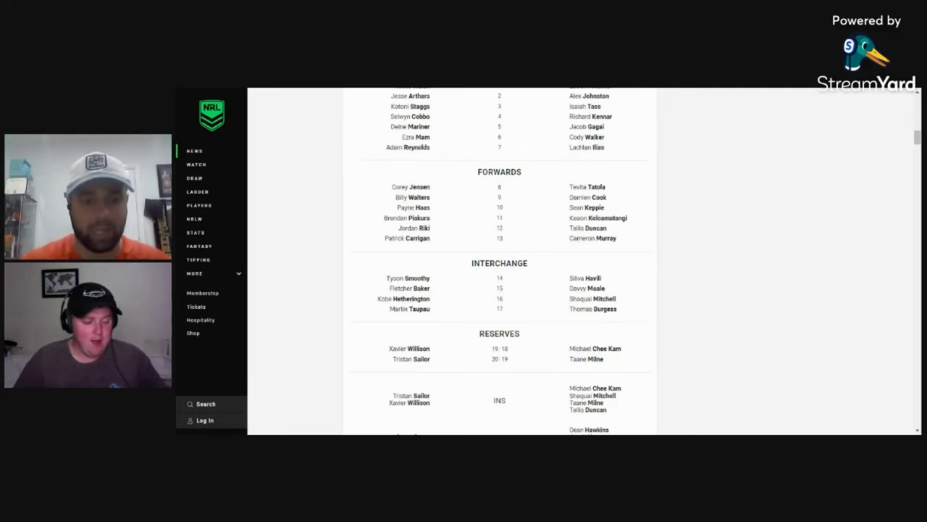
scroll("down", 3)
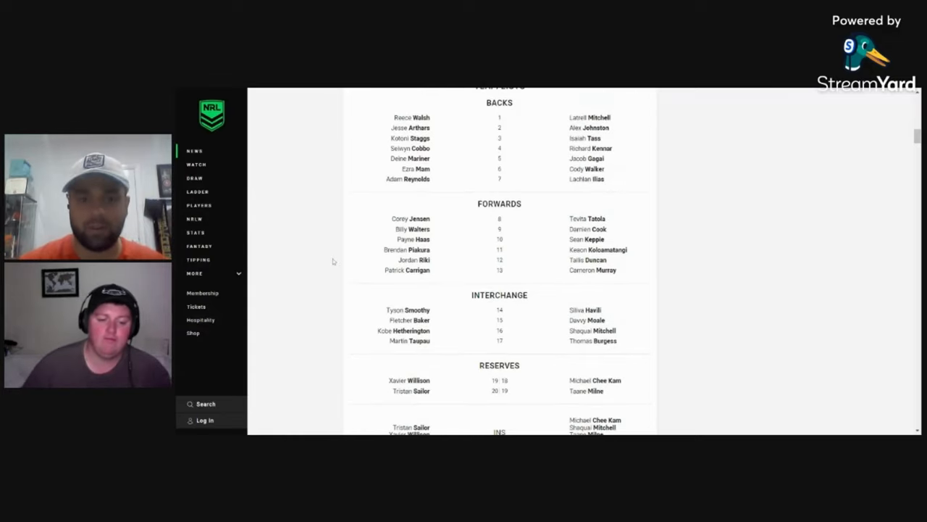
scroll("up", 3)
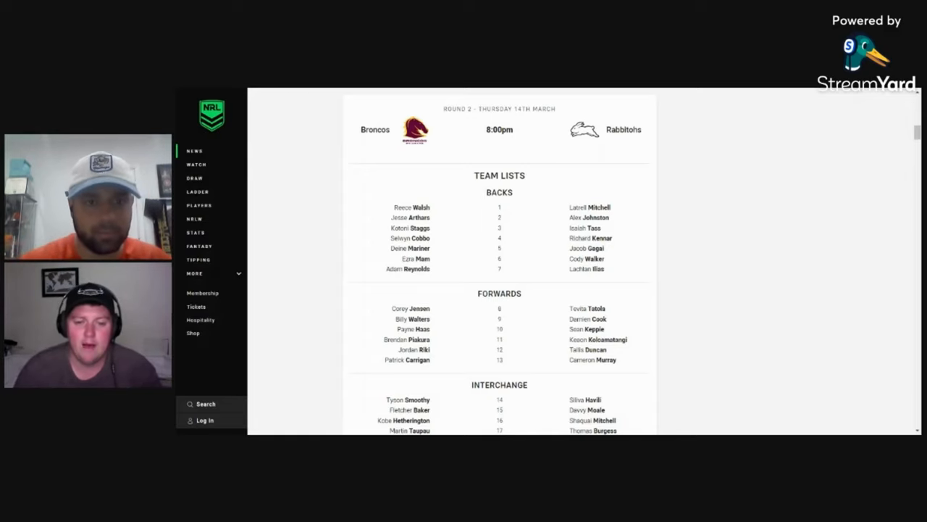
scroll("down", 3)
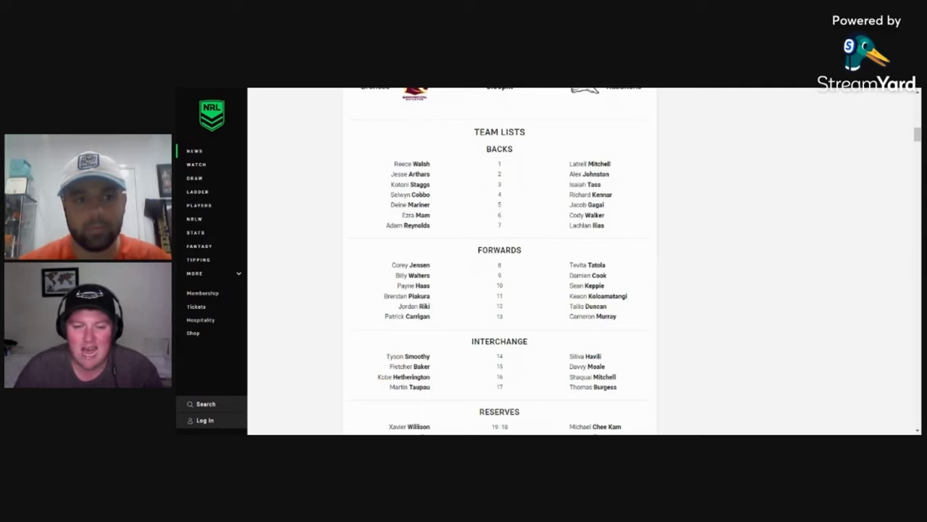
scroll("down", 3)
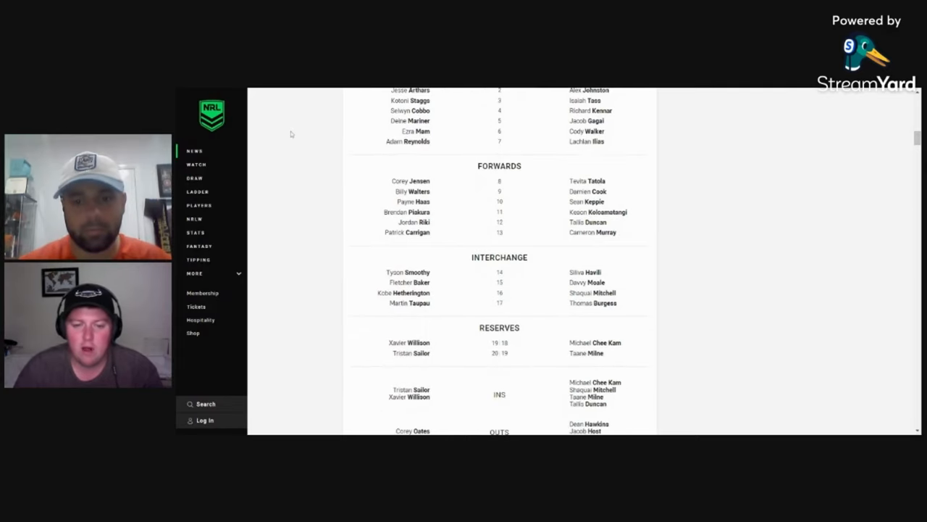
scroll("down", 3)
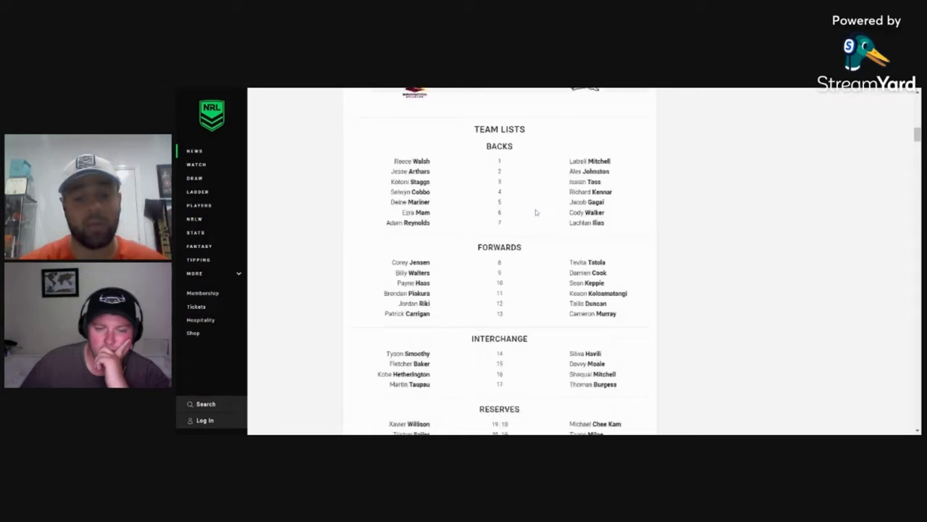
scroll("down", 3)
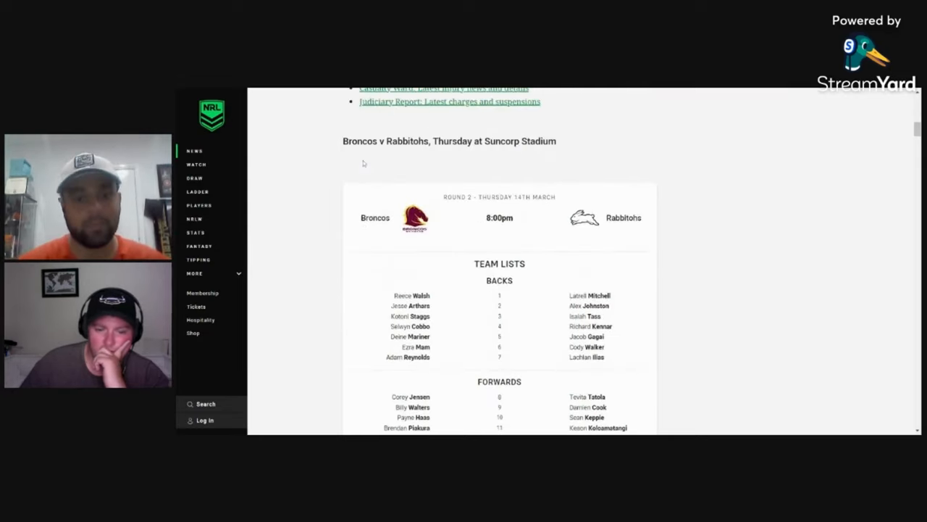
scroll("down", 3)
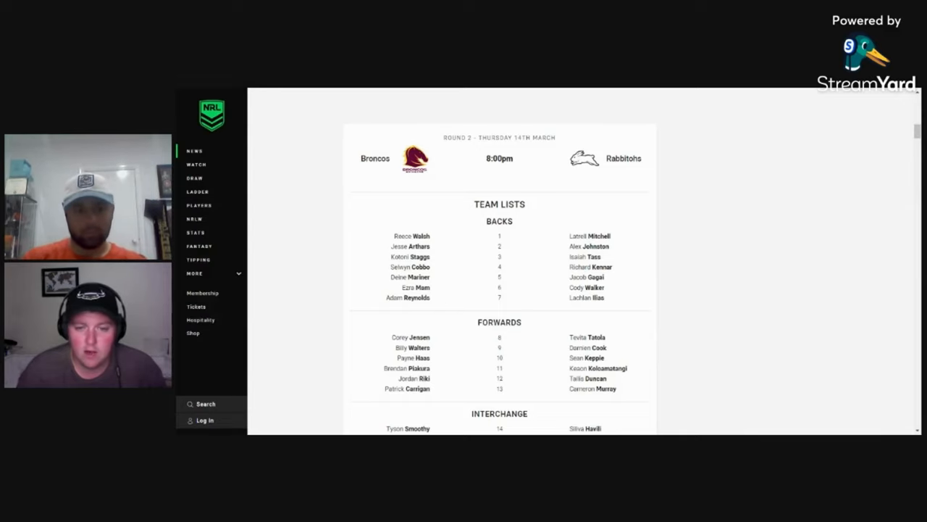
scroll("down", 3)
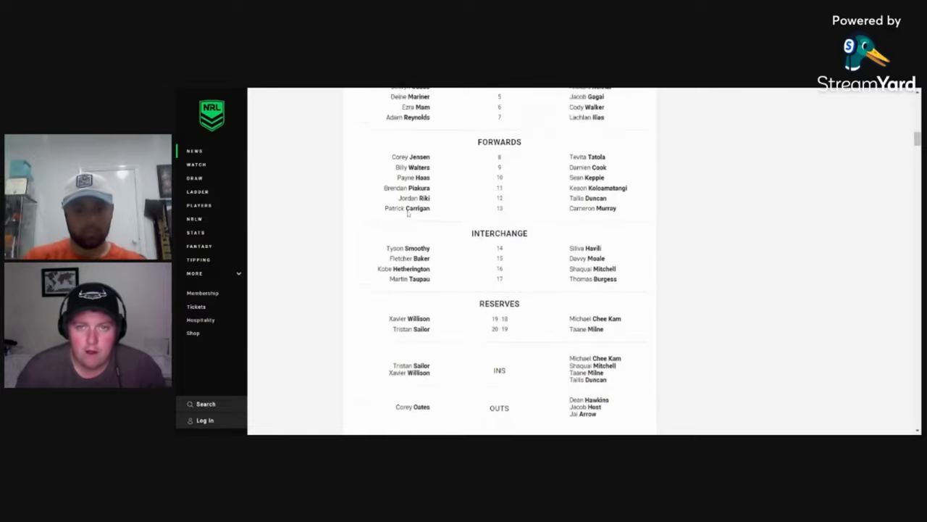
scroll("down", 3)
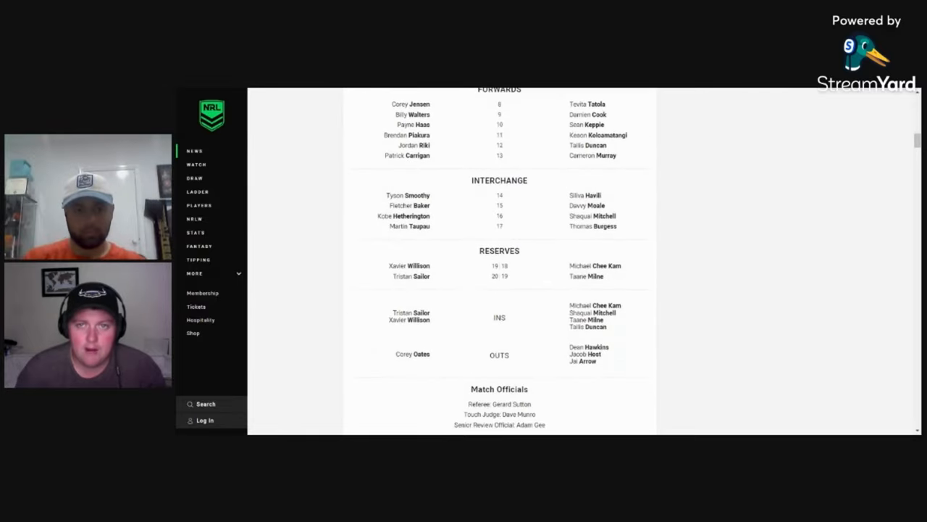